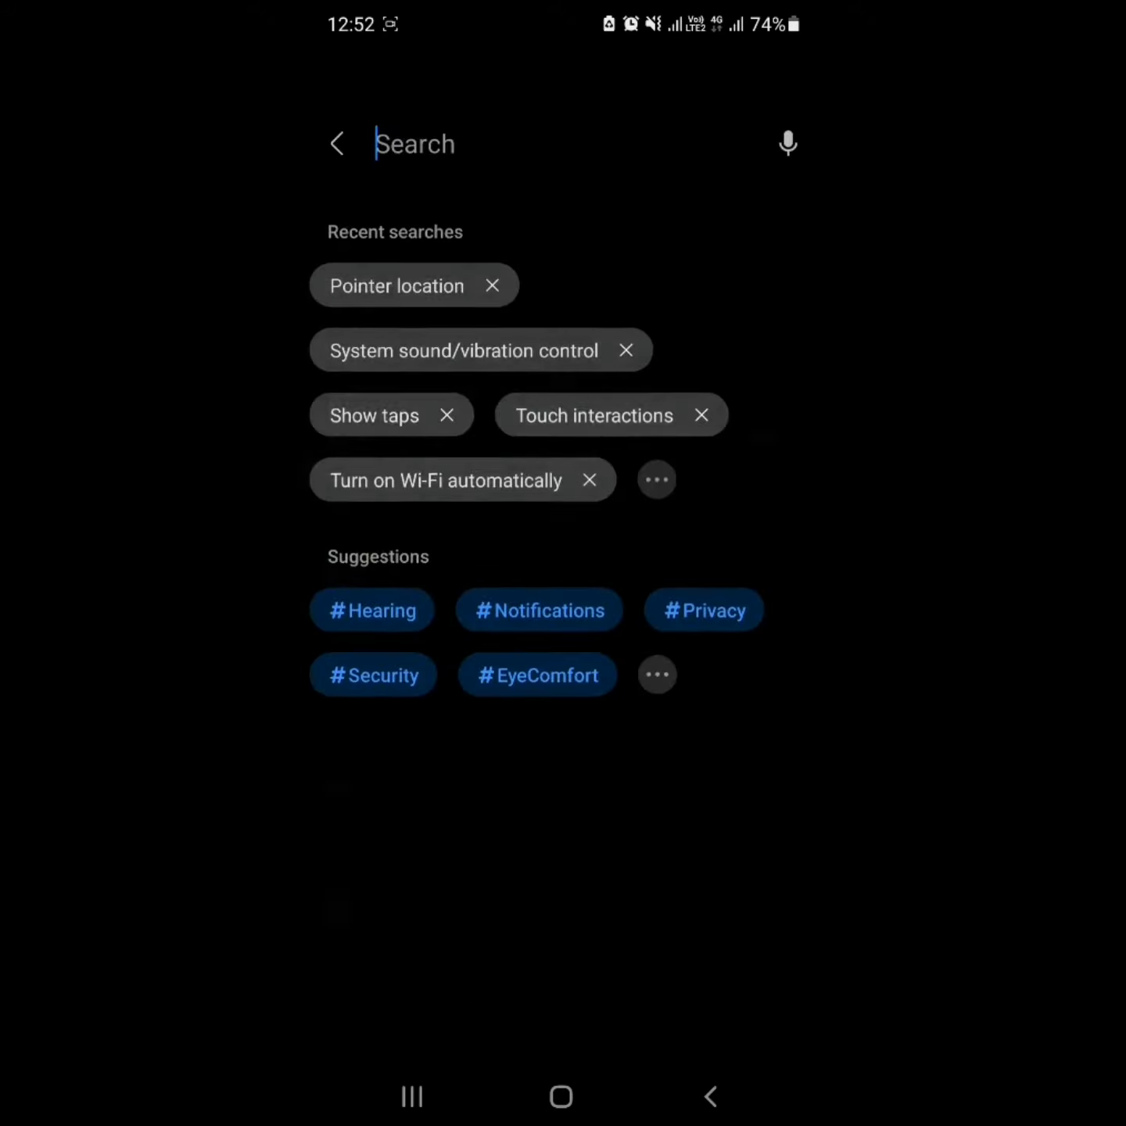
Search Settings for 'bixby', open Bixby Routines and begin adding a new routine
click(415, 144)
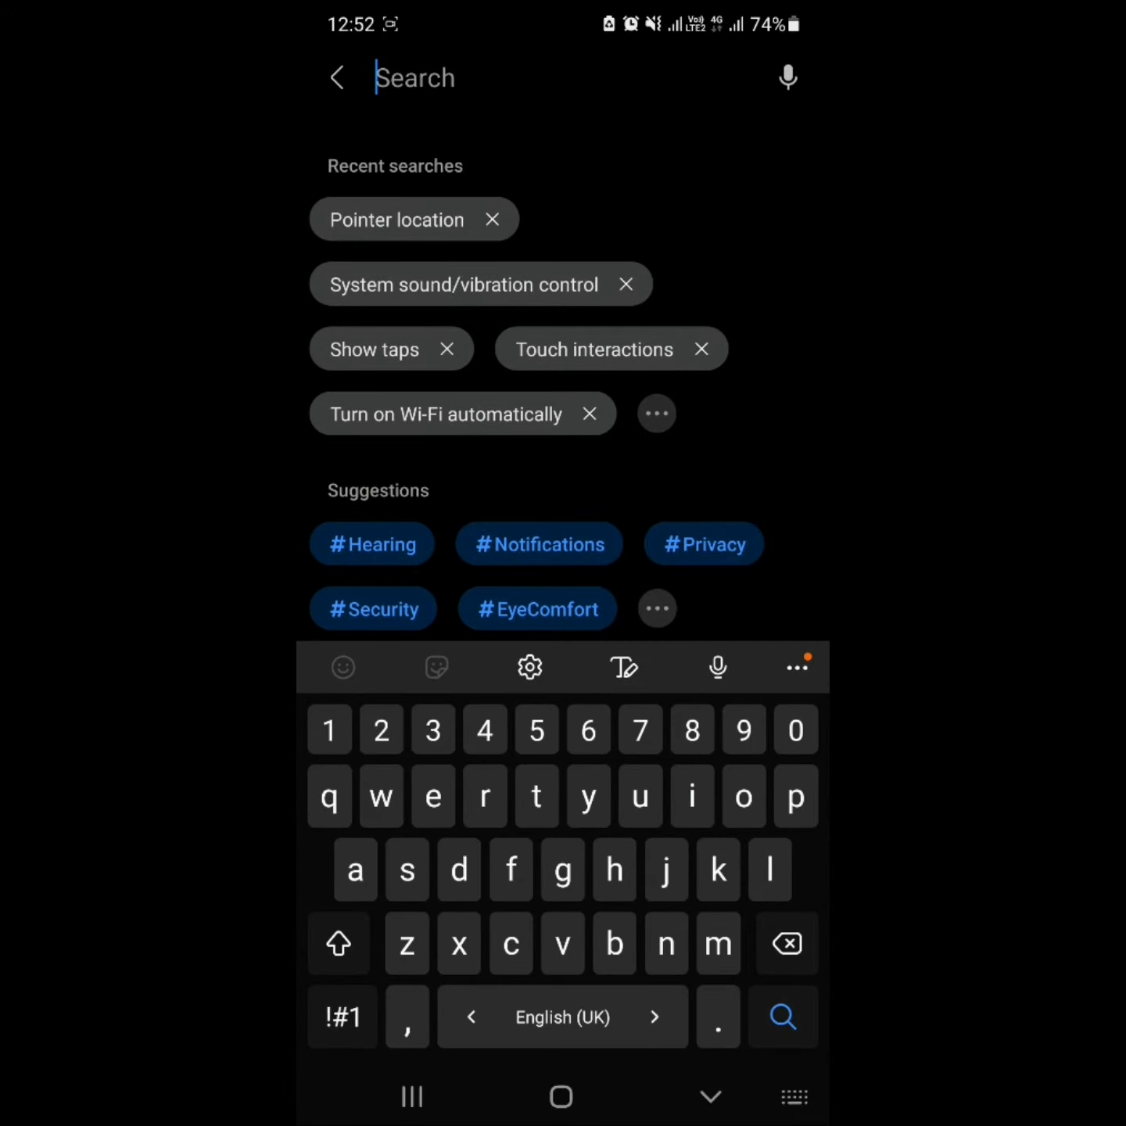
text(bixby)
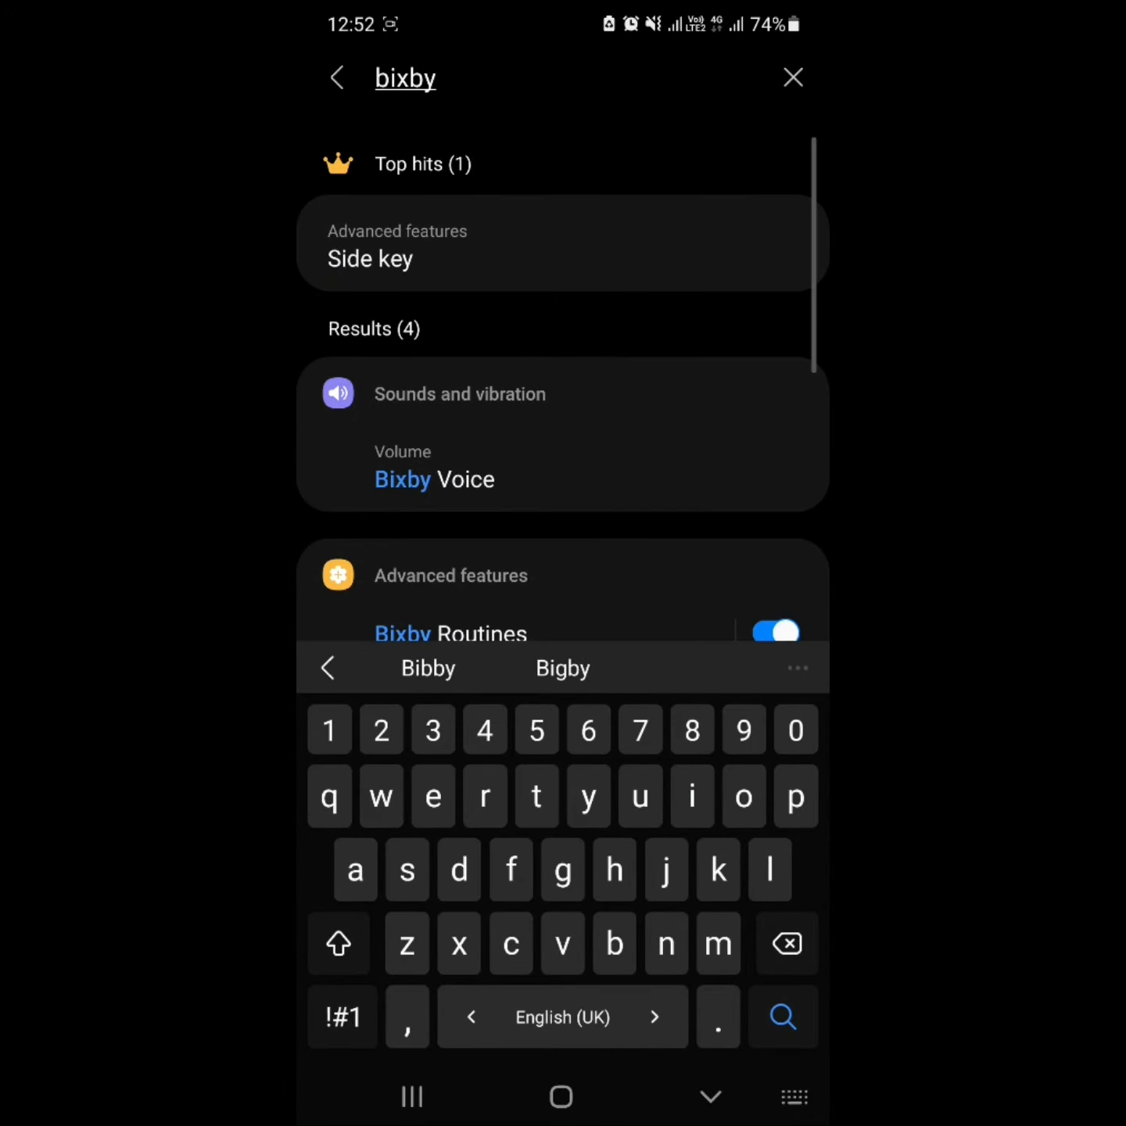
click(370, 259)
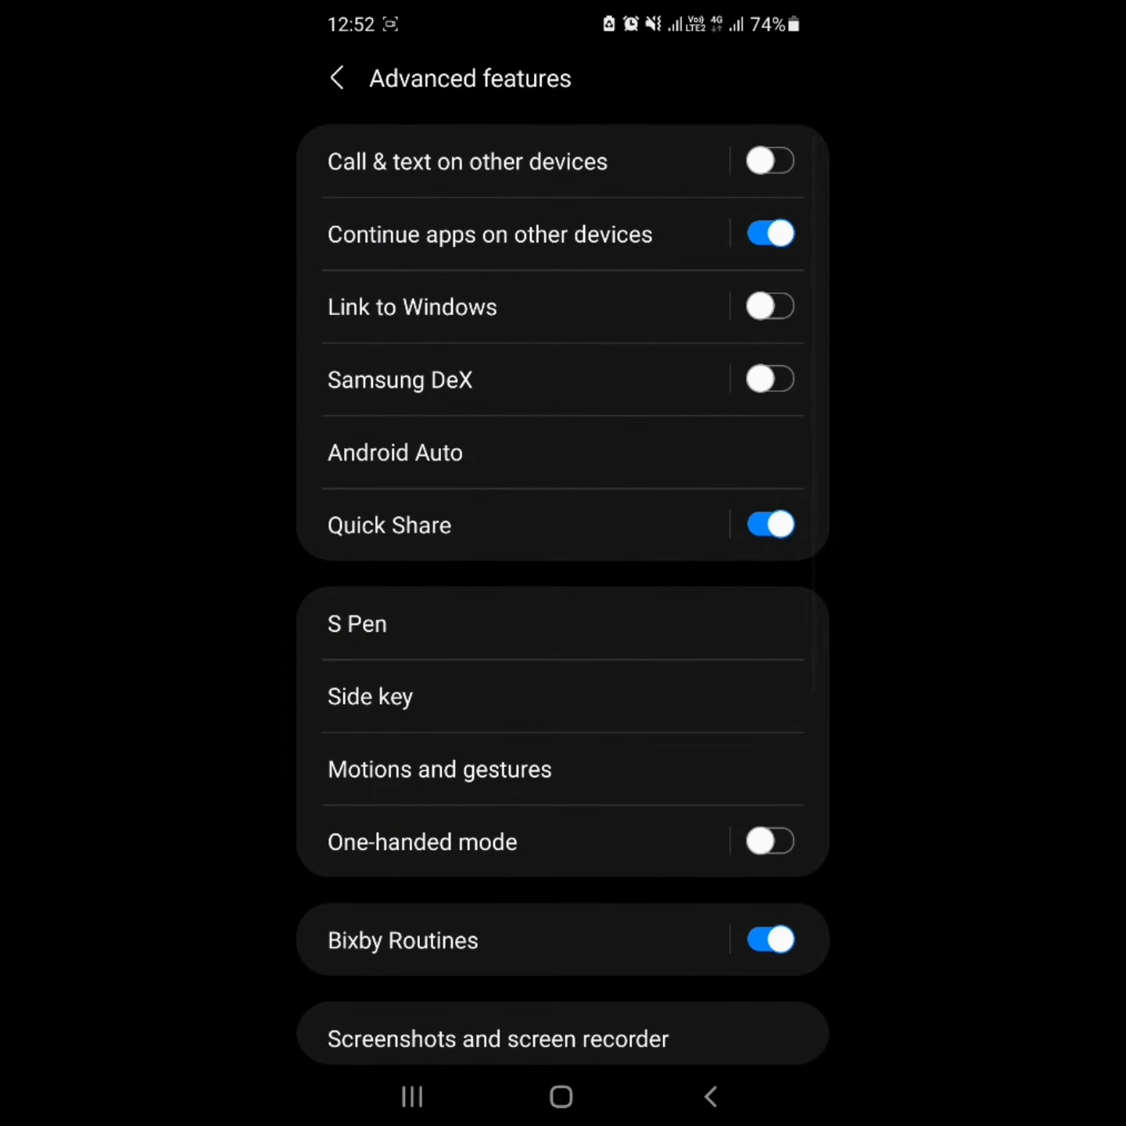
click(401, 940)
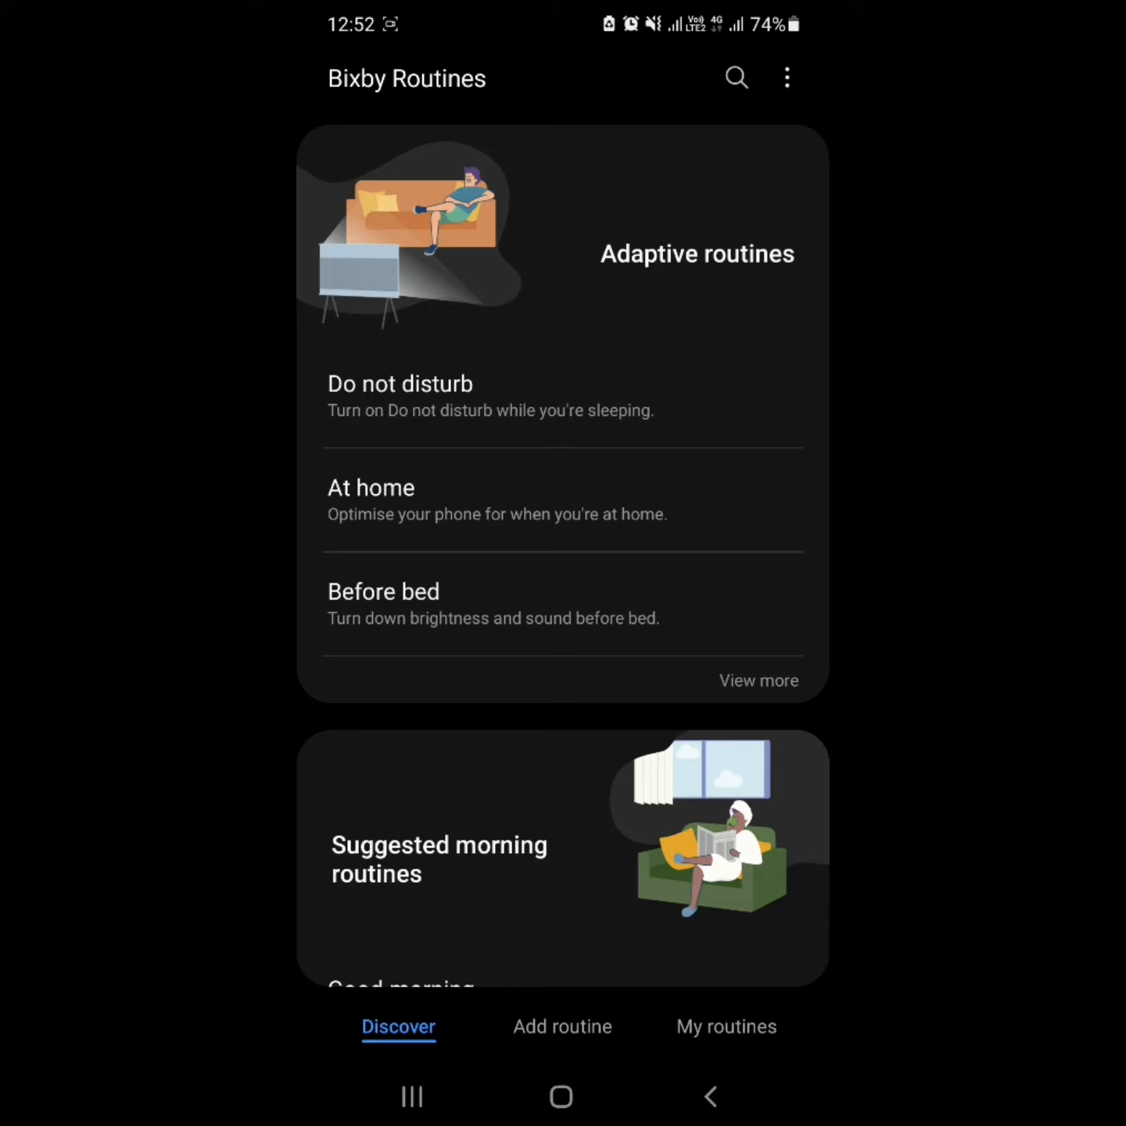
click(562, 1026)
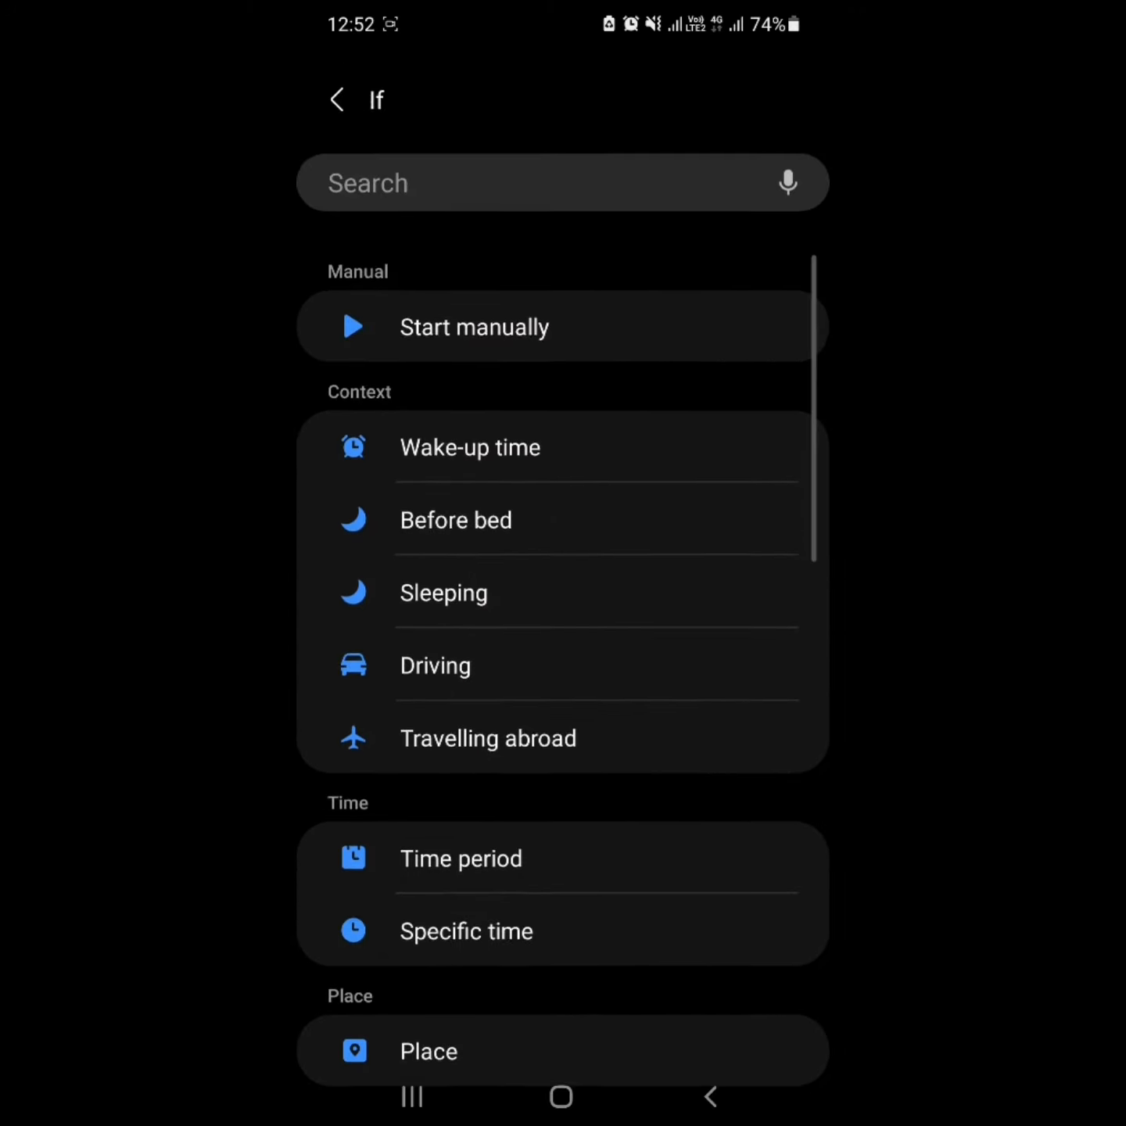
Choose Start manually as the trigger and Flight mode On as the action
click(475, 327)
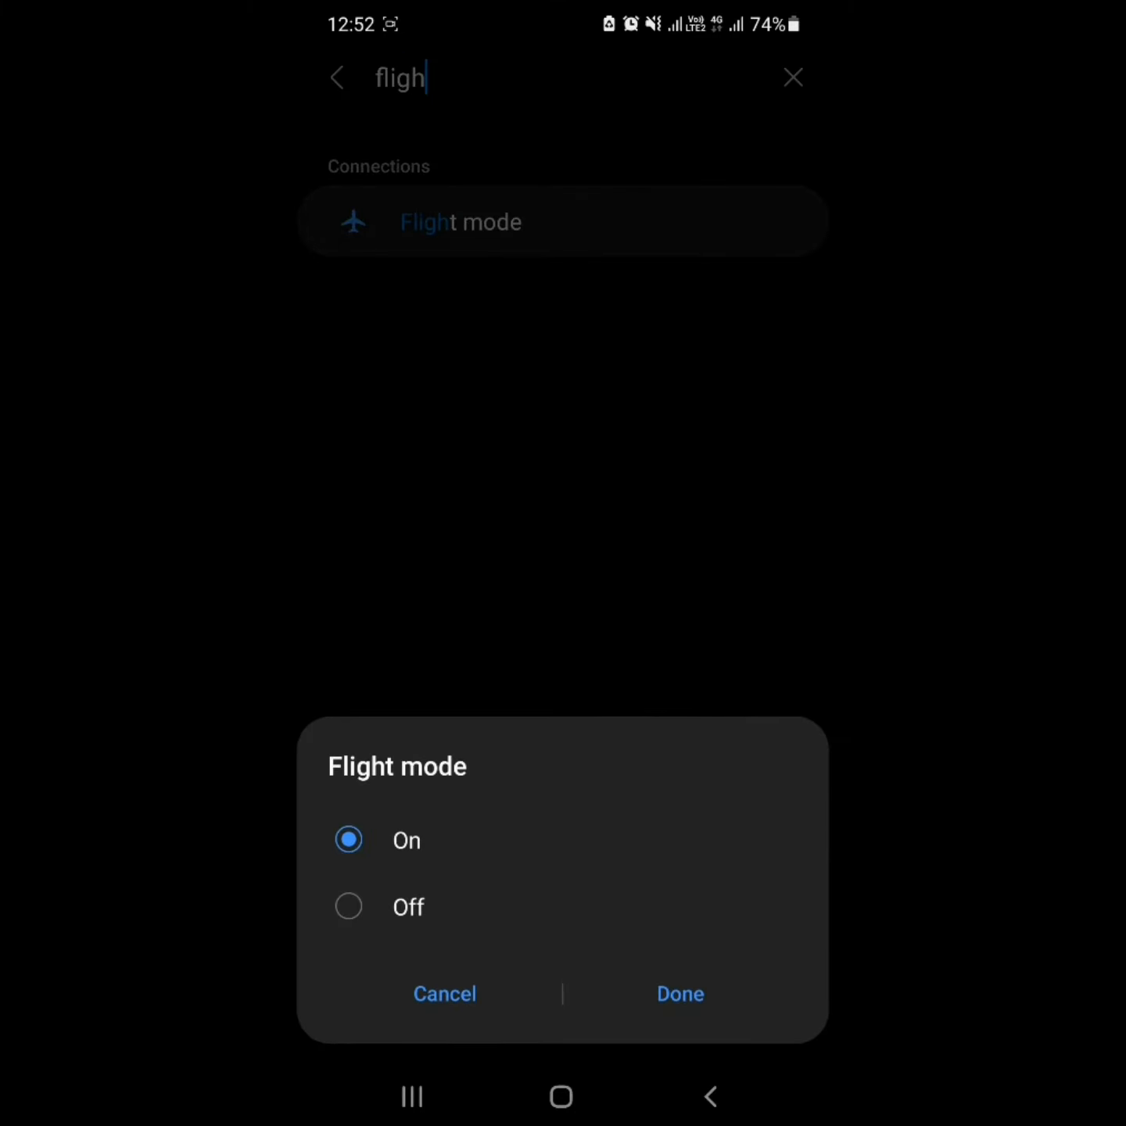
click(680, 995)
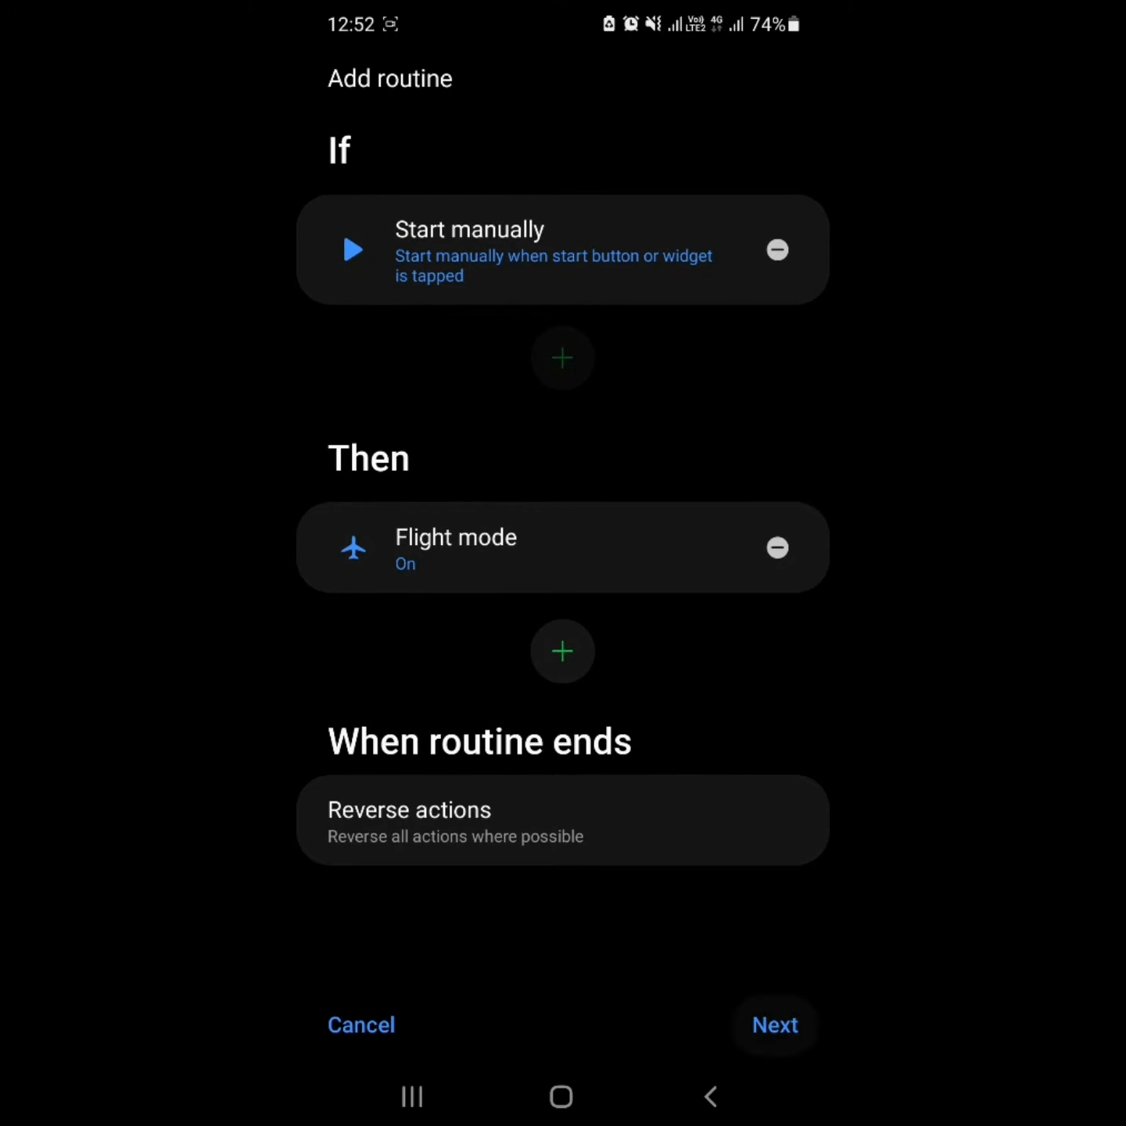
Name the routine 'Flight mode' and save it
click(774, 1025)
text(F)
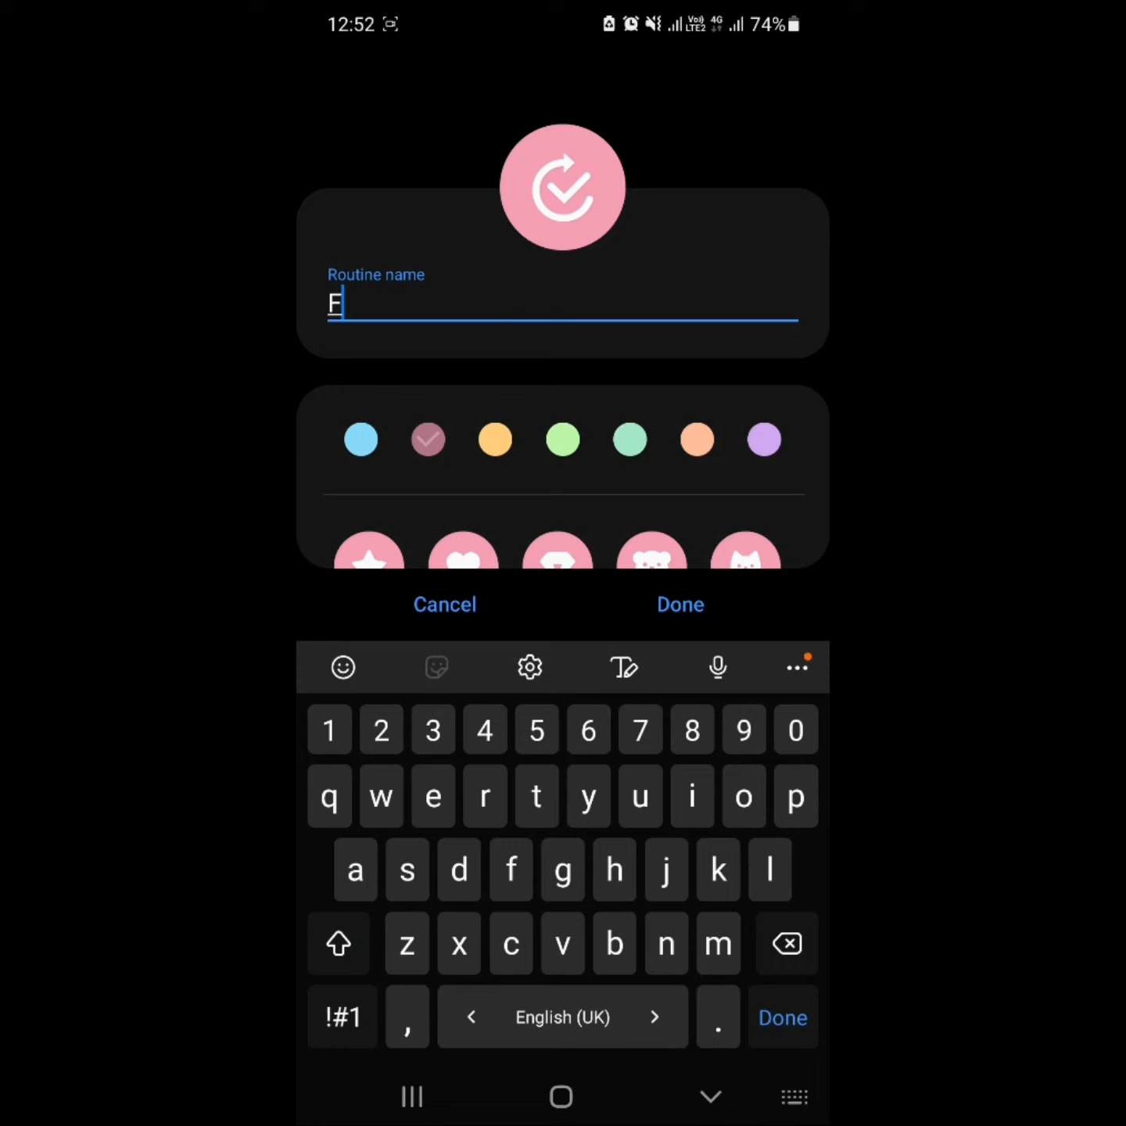
text(light)
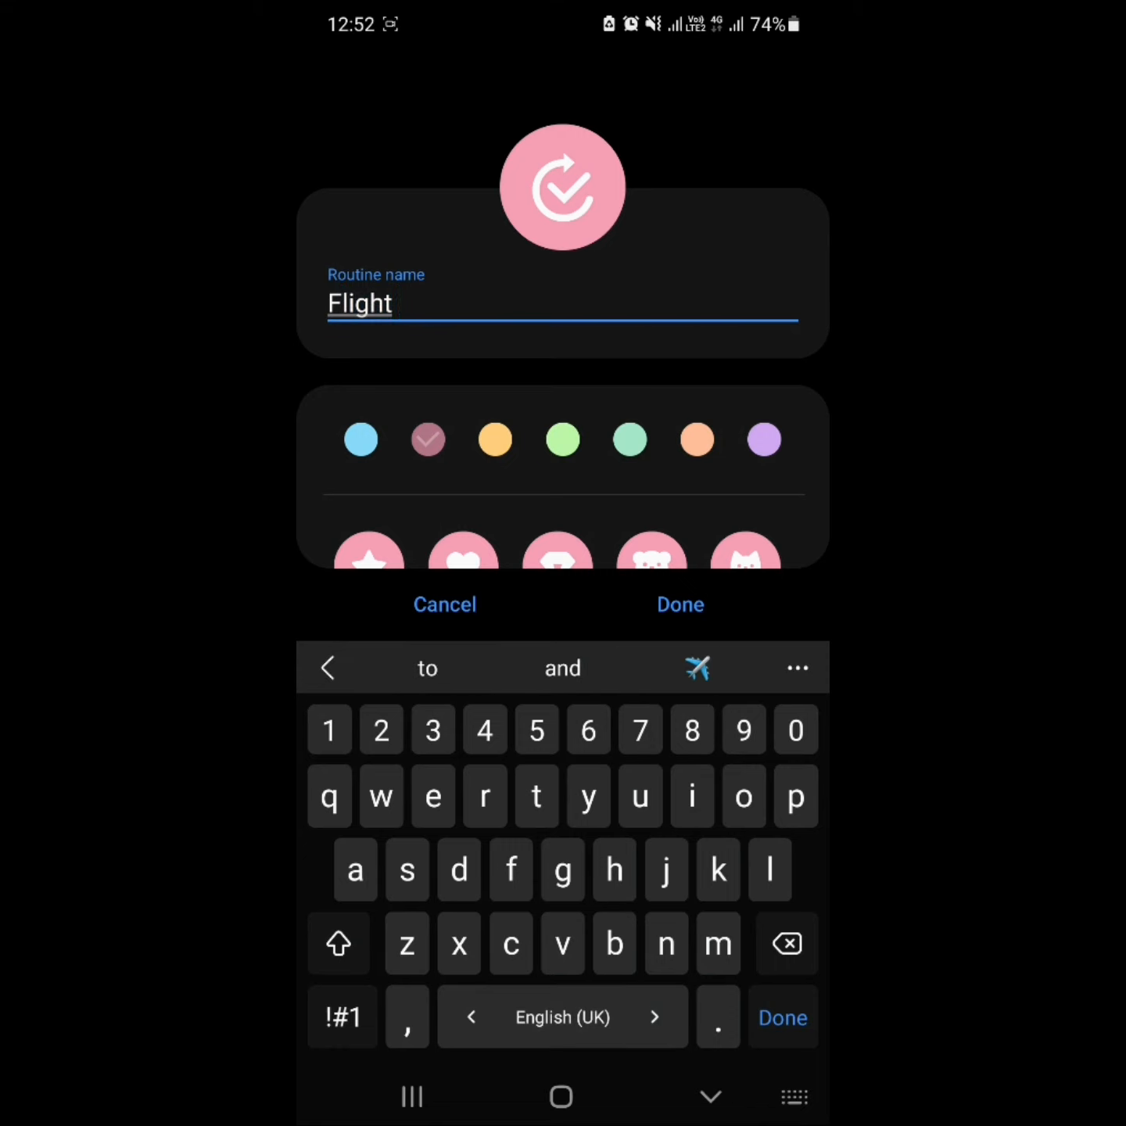
text(mode)
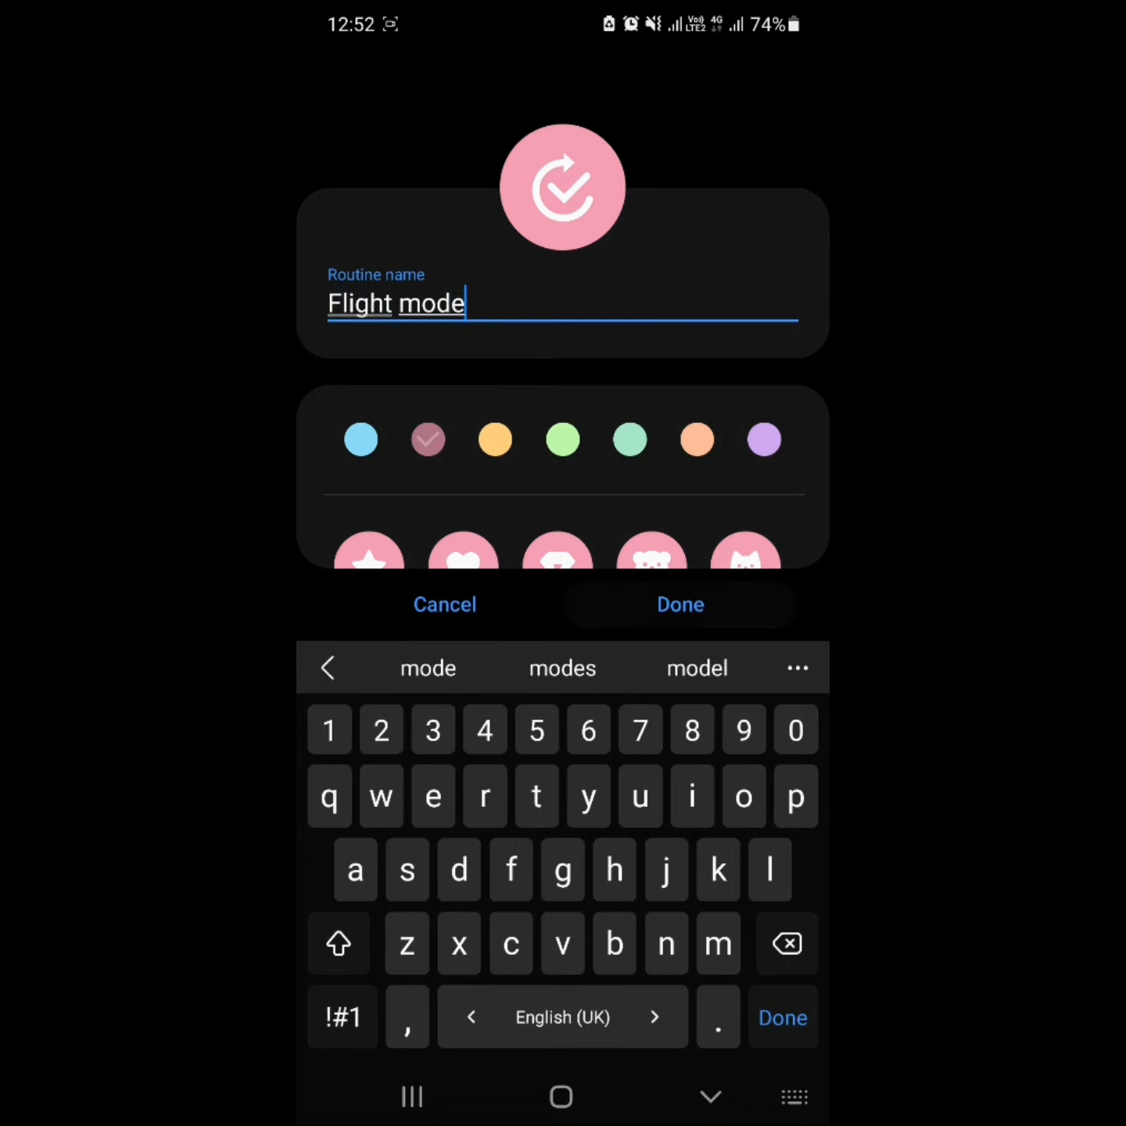
click(681, 605)
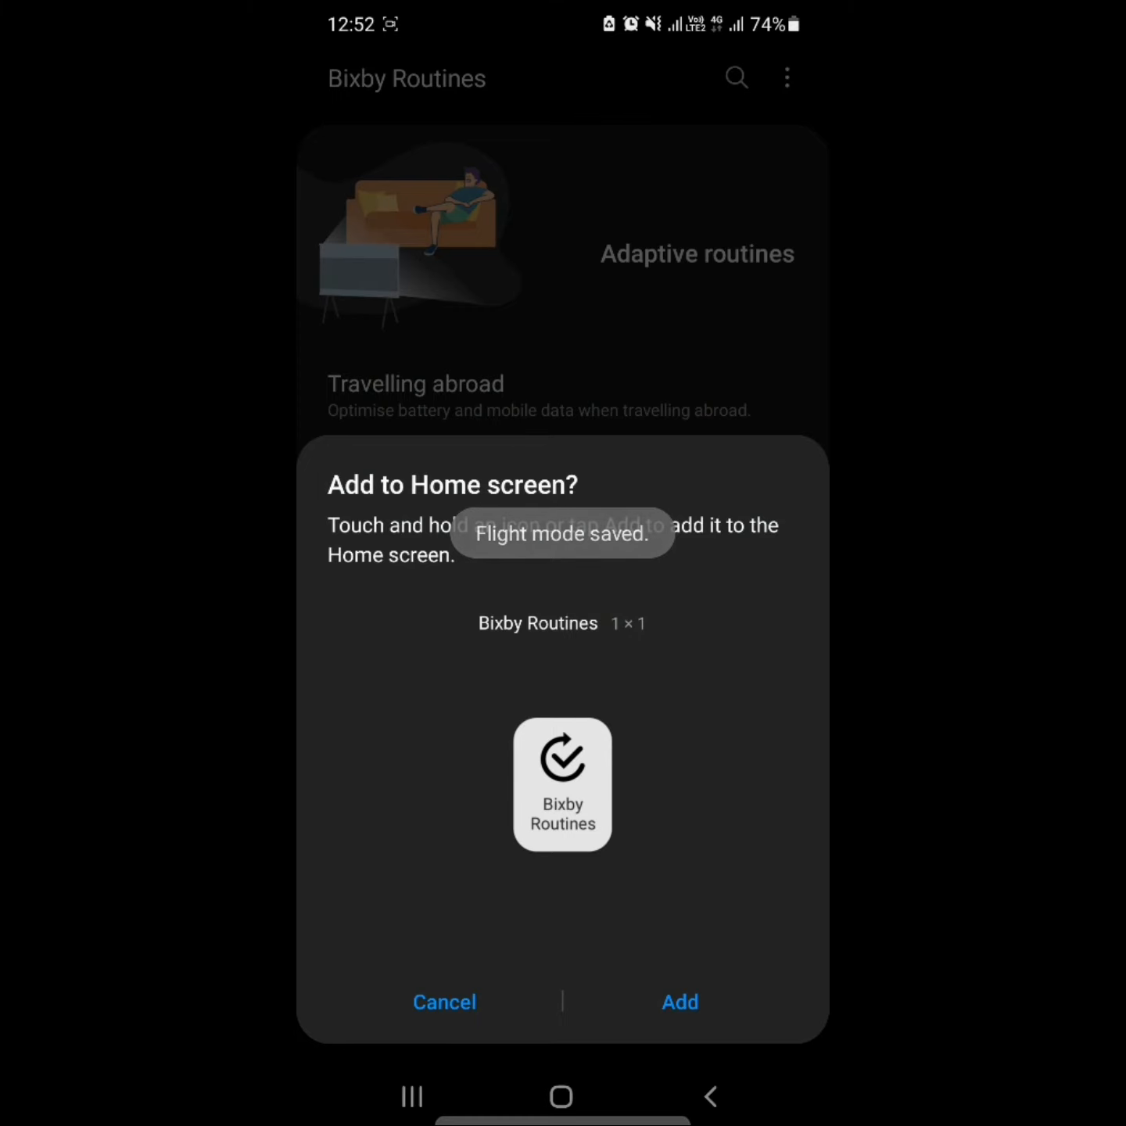